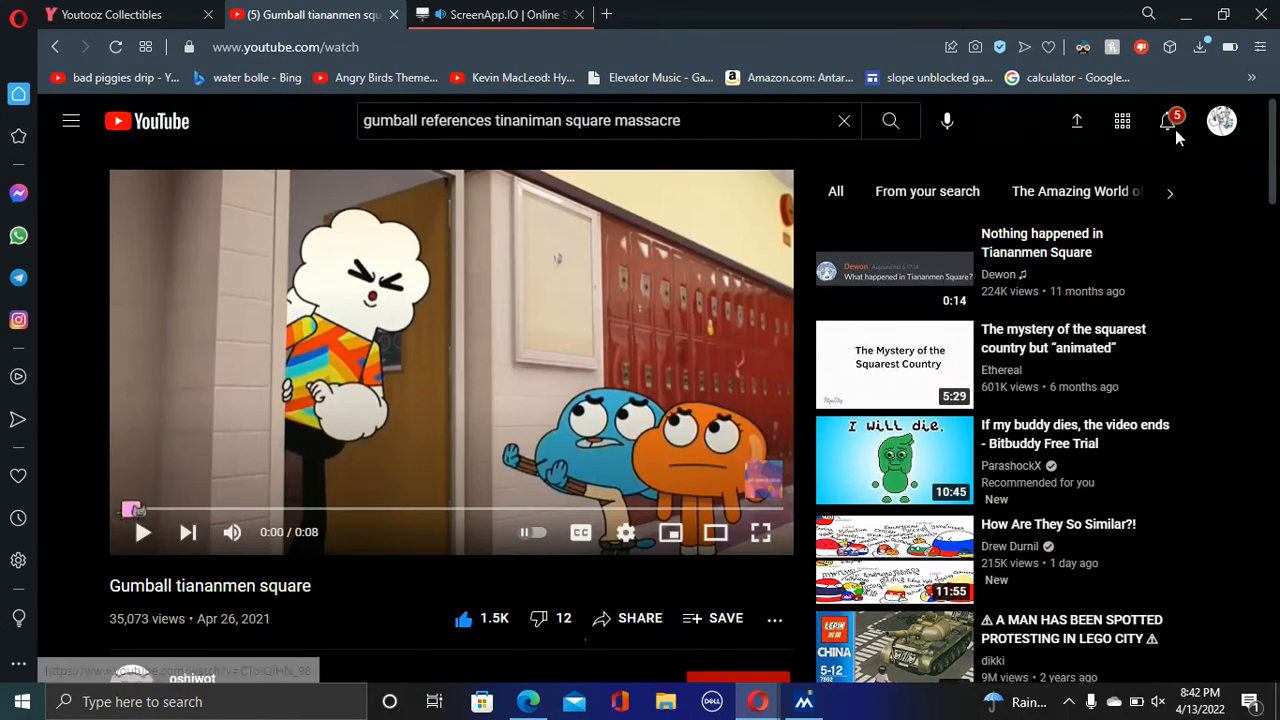
Step: Show the notifications panel listing recent uploads from subscribed channels
{"action": "left_click", "coordinate": [1168, 122]}
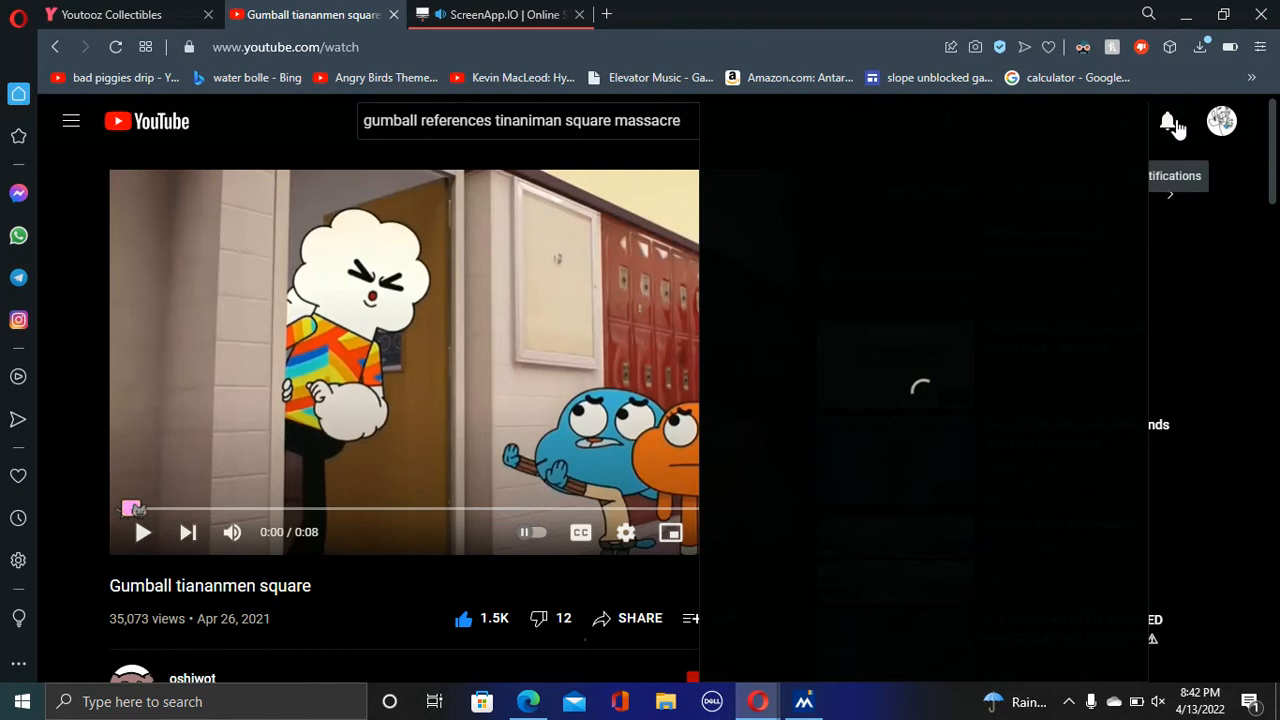
{"action": "left_click", "coordinate": [1168, 122]}
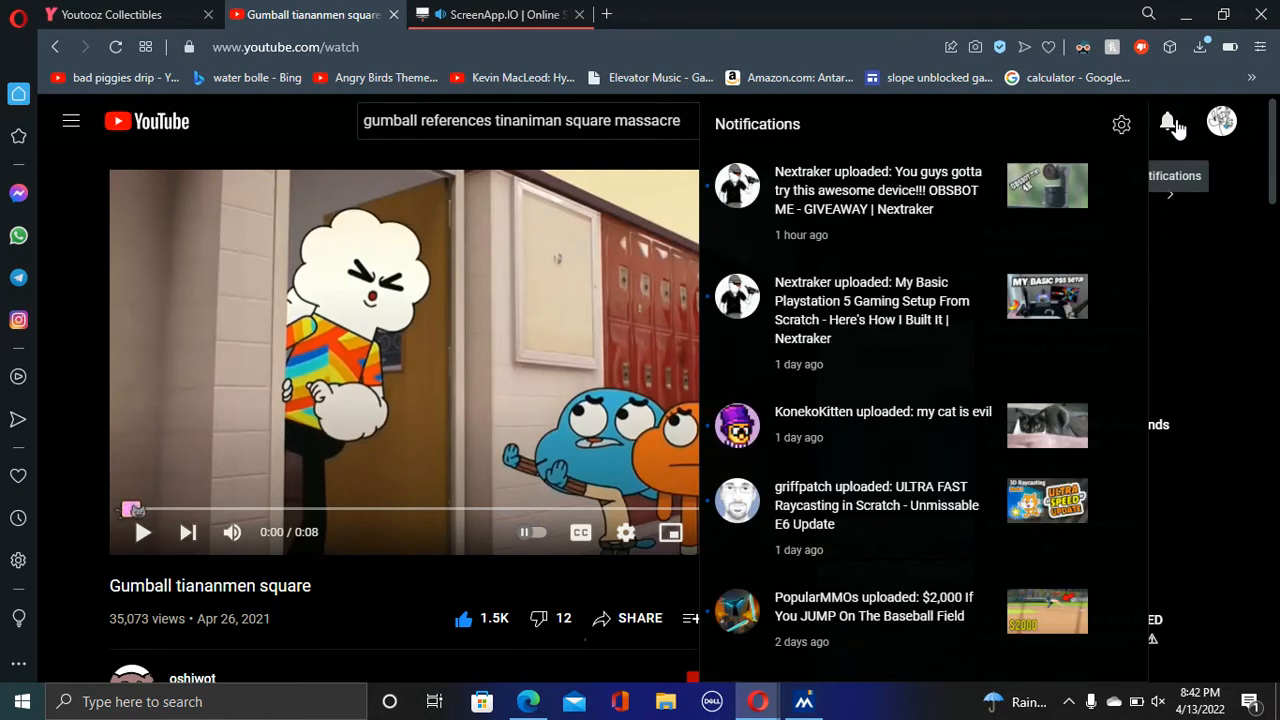
Step: Dismiss the notifications panel to return to the paused Gumball watch page
{"action": "left_click", "coordinate": [1168, 122]}
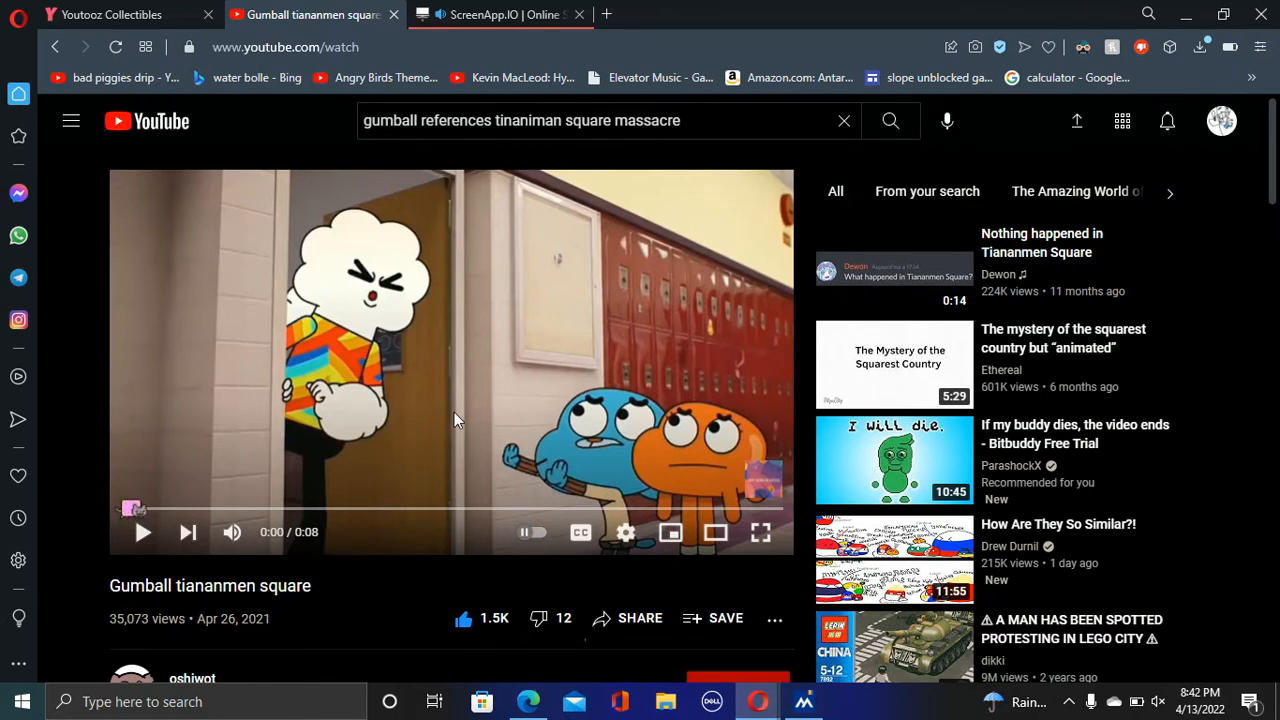
{"action": "mouse_move", "coordinate": [344, 598]}
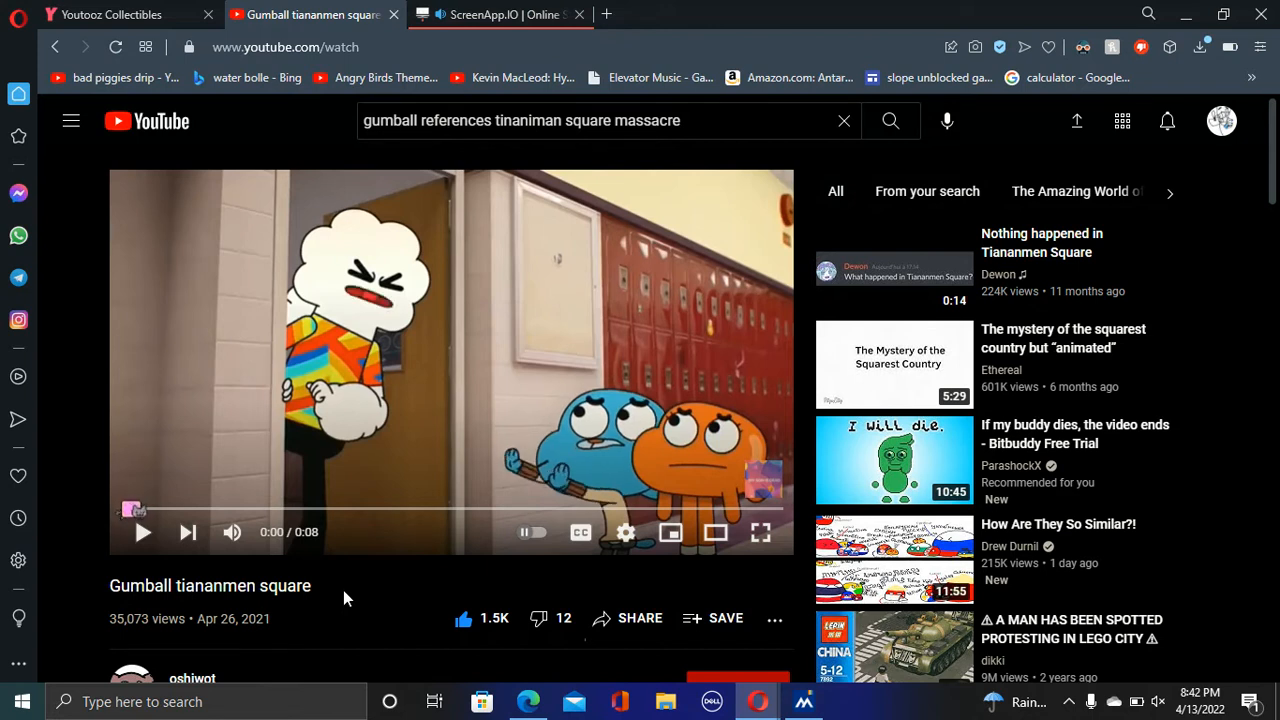
Step: Play the 8-second Gumball tiananmen square clip through to 0:07 of 0:08
{"action": "left_click", "coordinate": [144, 532]}
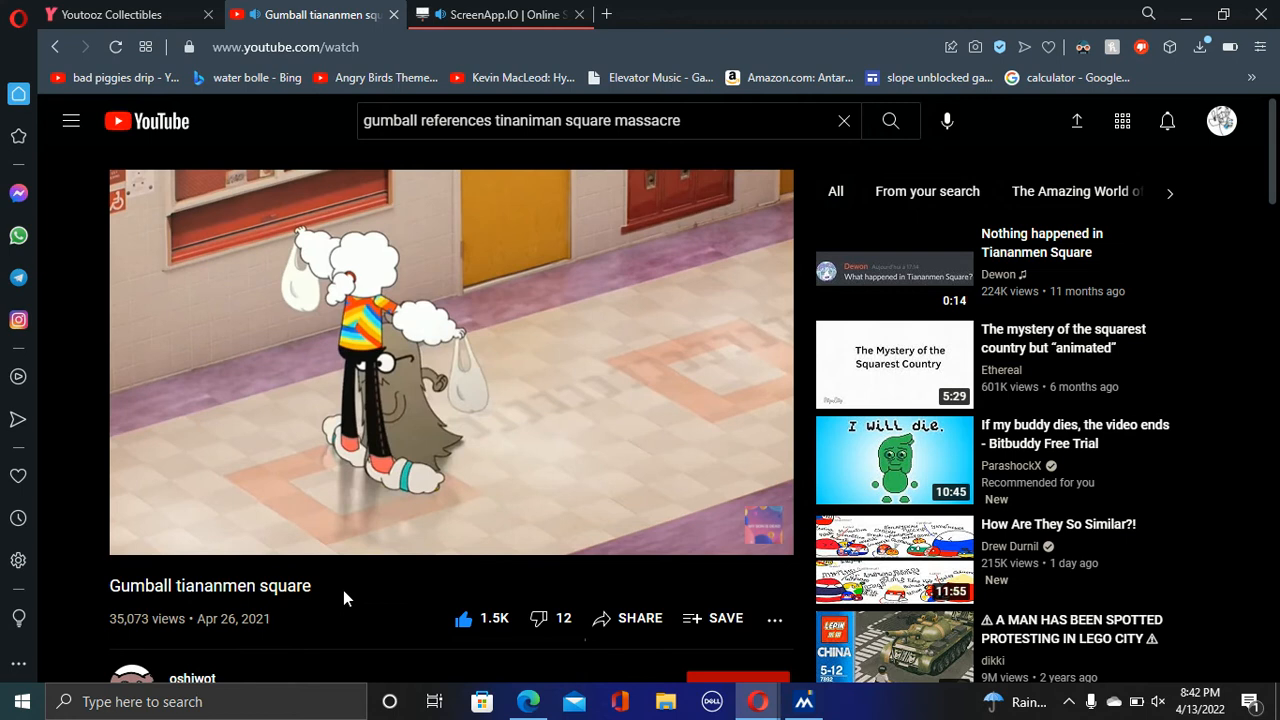
{"action": "left_click", "coordinate": [450, 360]}
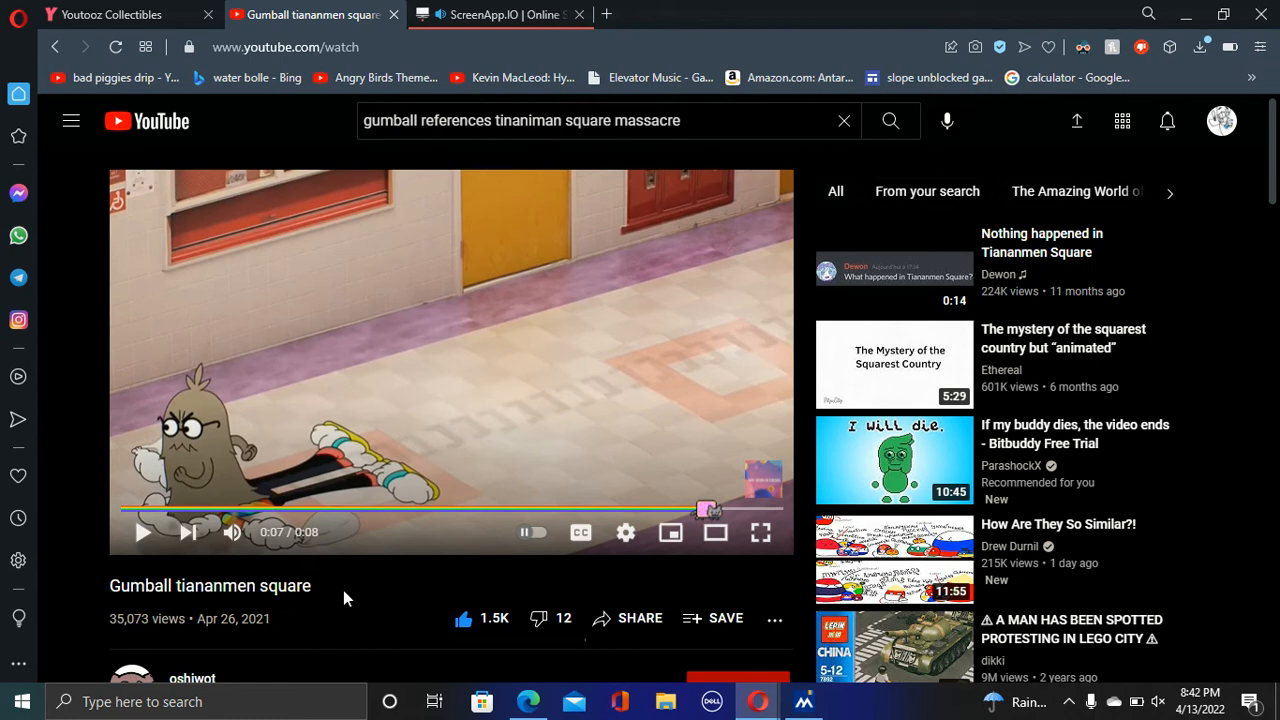
{"action": "mouse_move", "coordinate": [396, 224]}
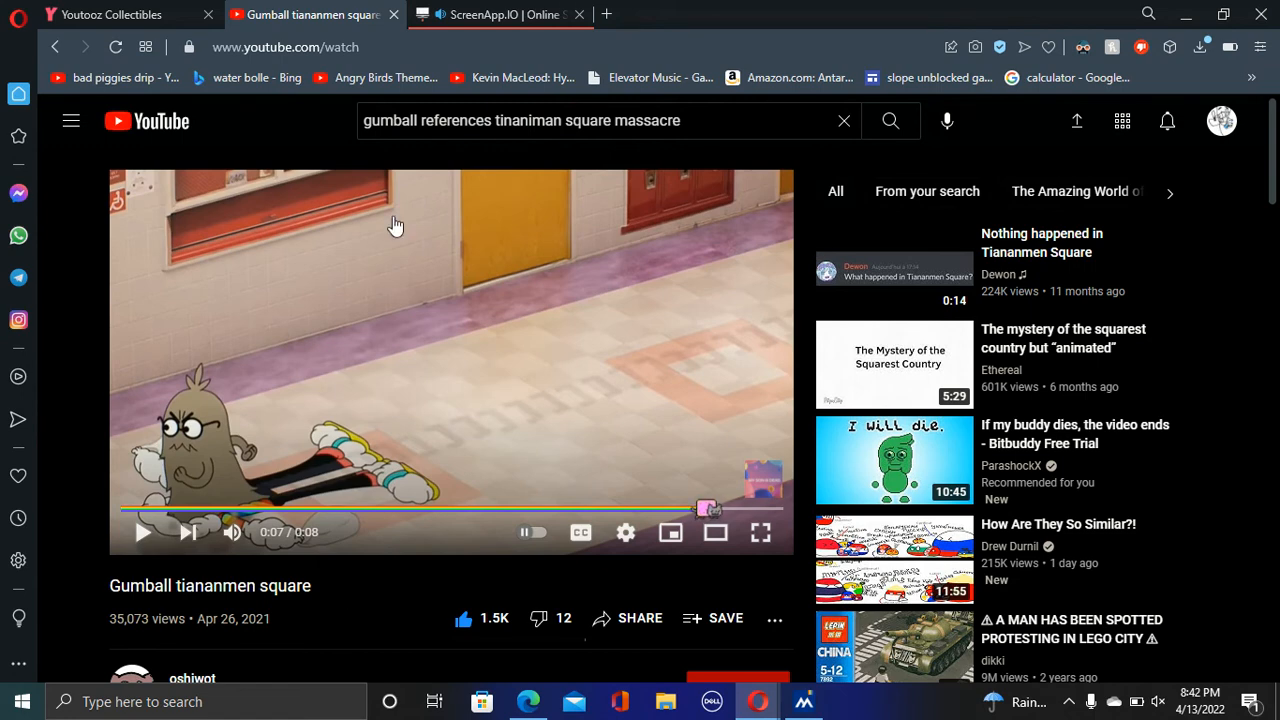